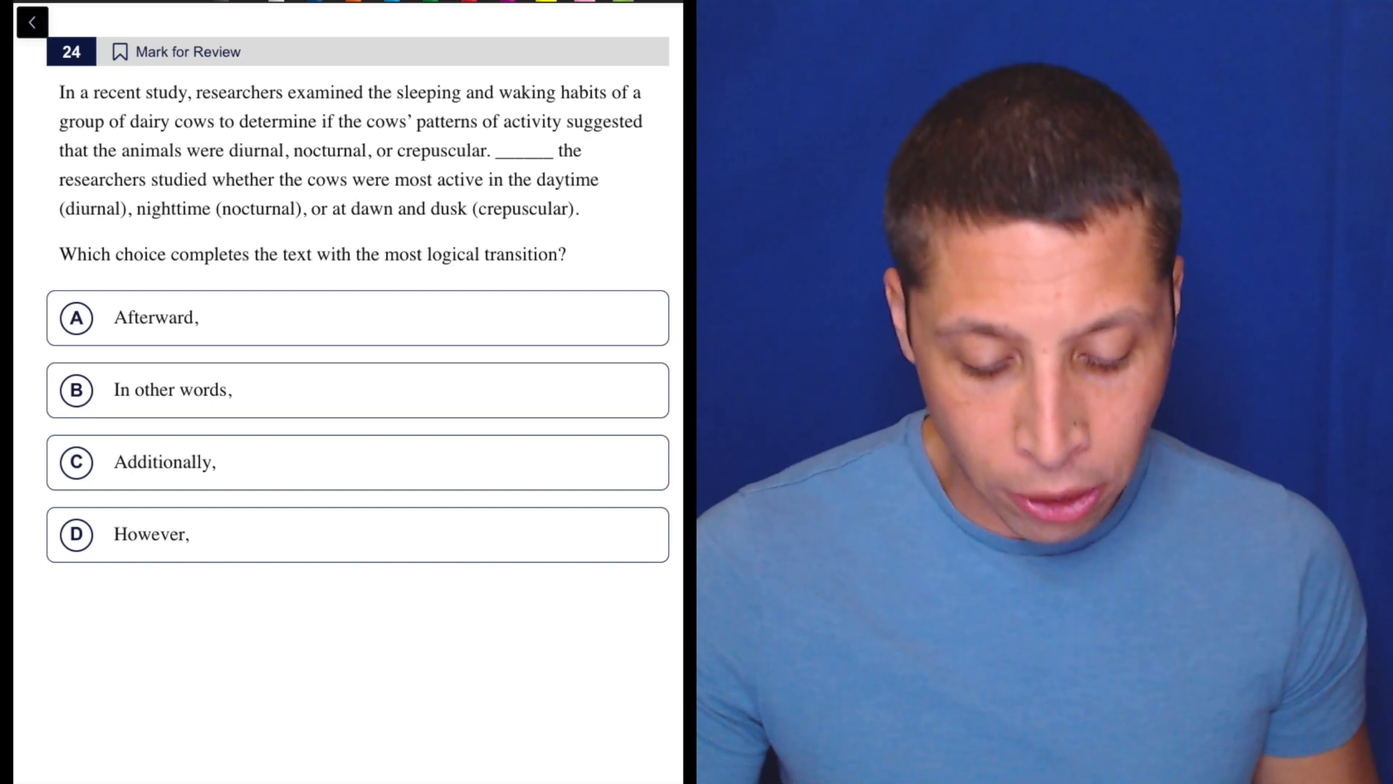
- Cross out answer choices A and D in red, leaving circled choice B, 'In other words'
drag(355, 240, 582, 240)
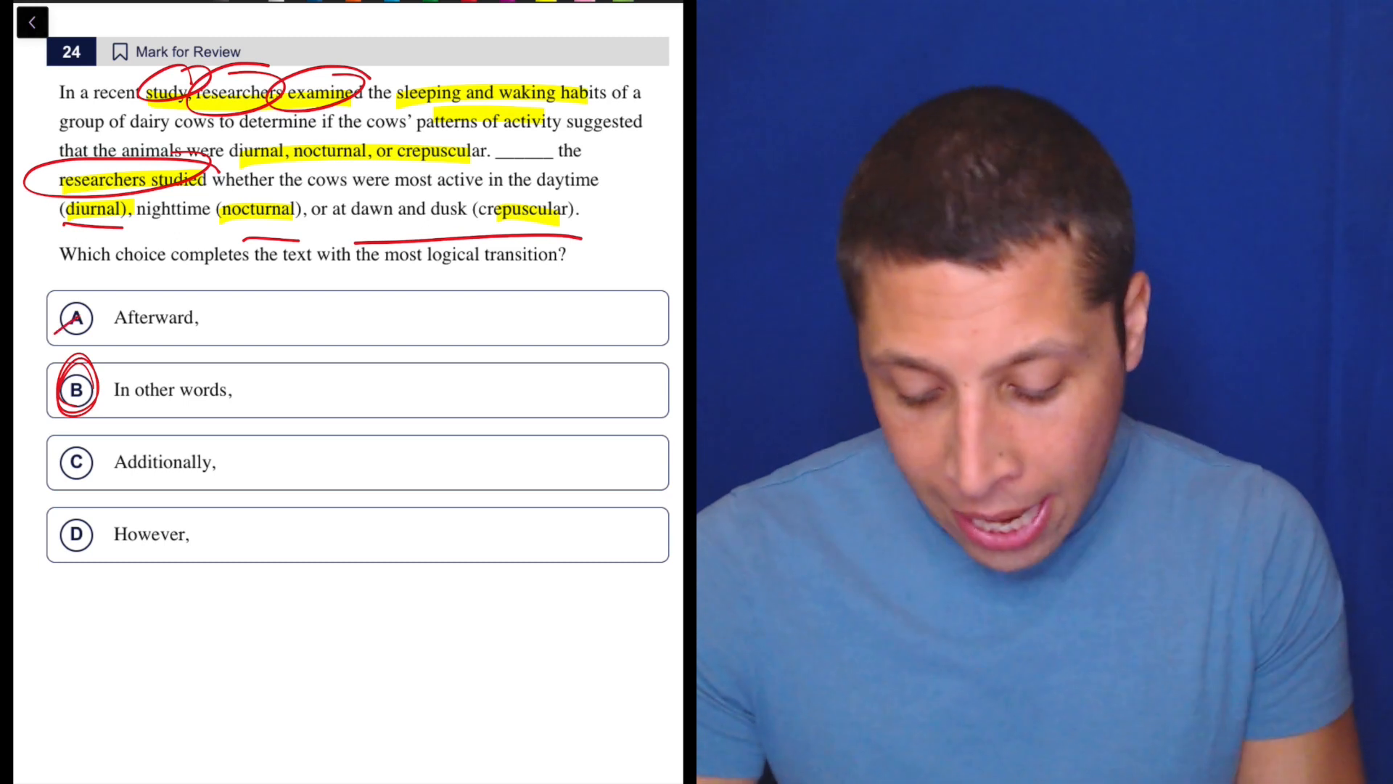
click(76, 318)
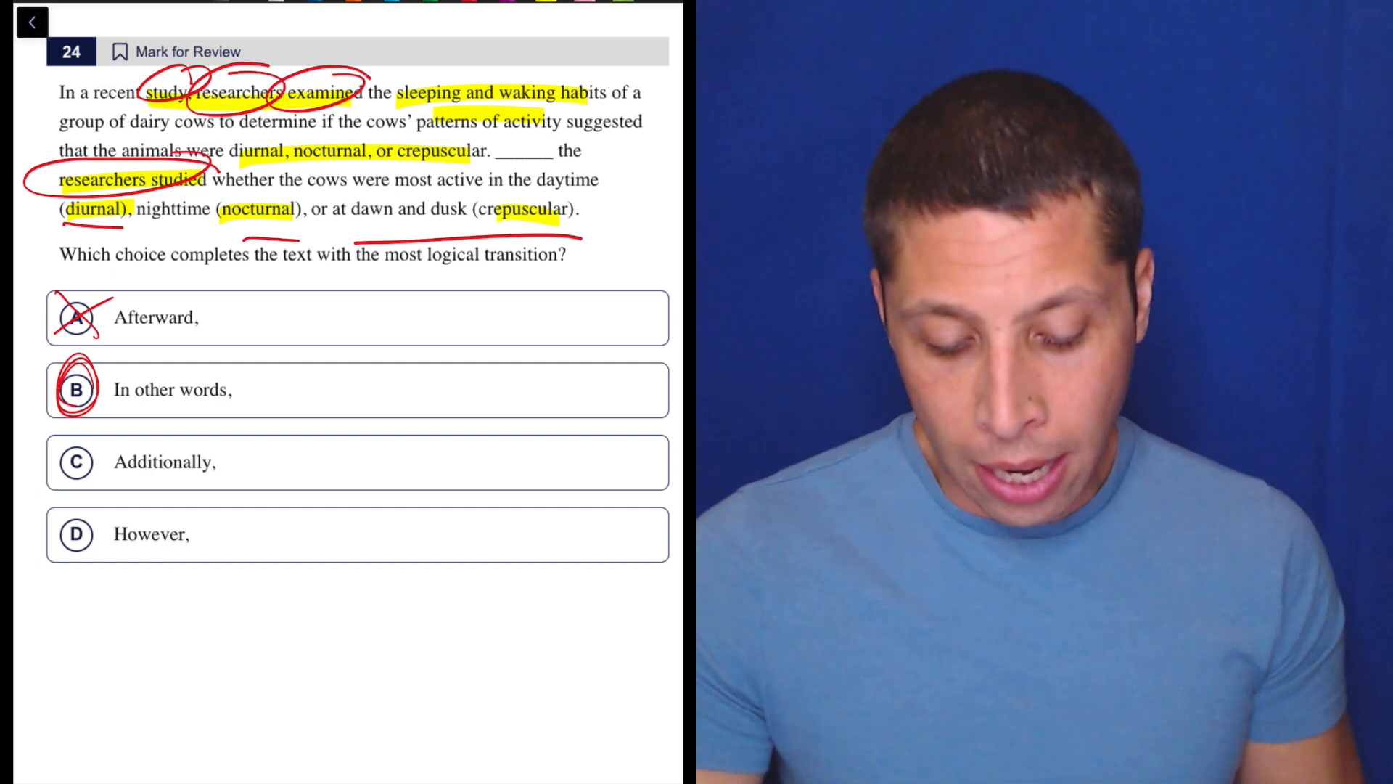
click(74, 534)
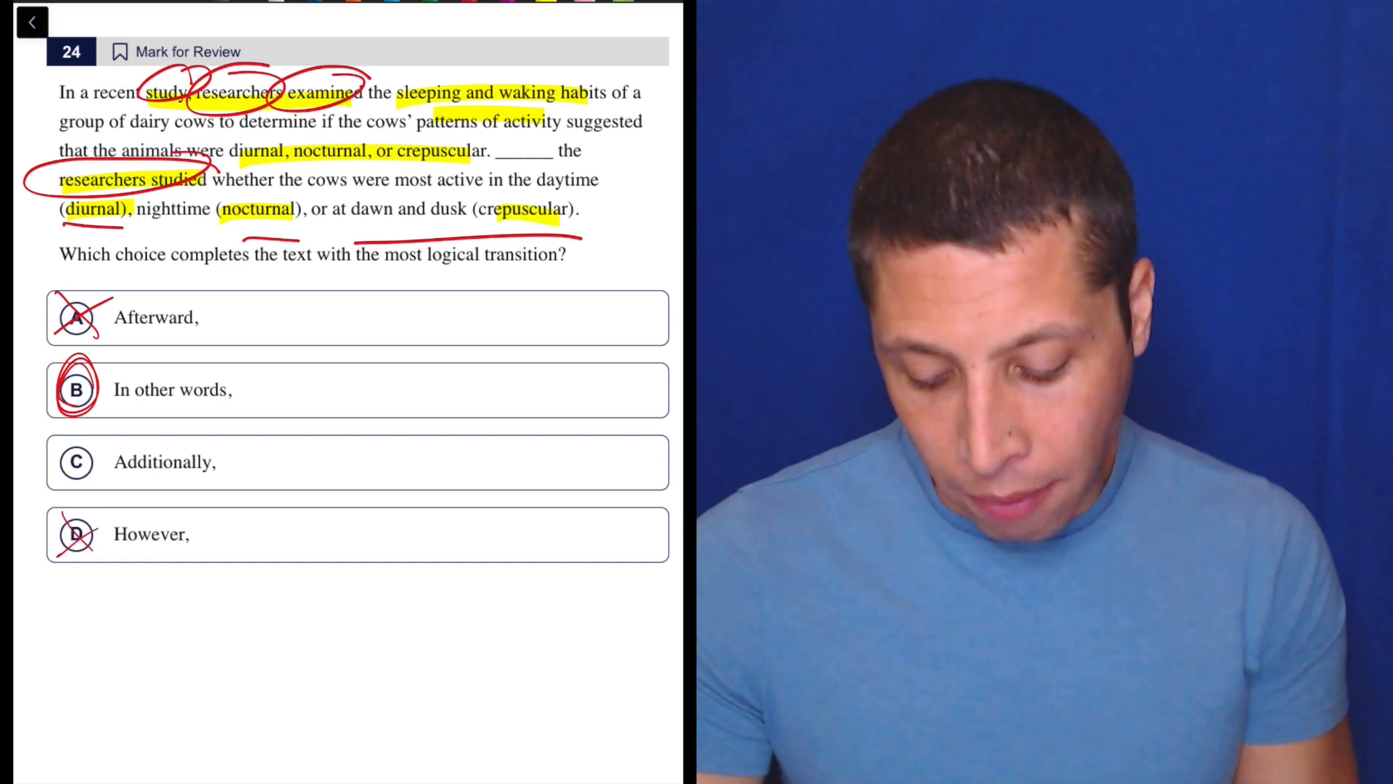